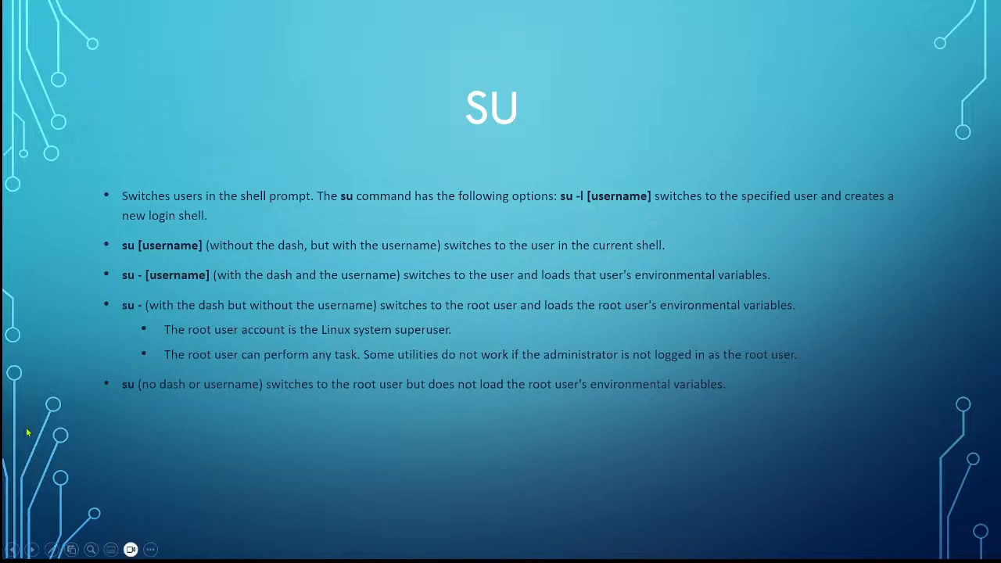
pyautogui.moveTo(263, 341)
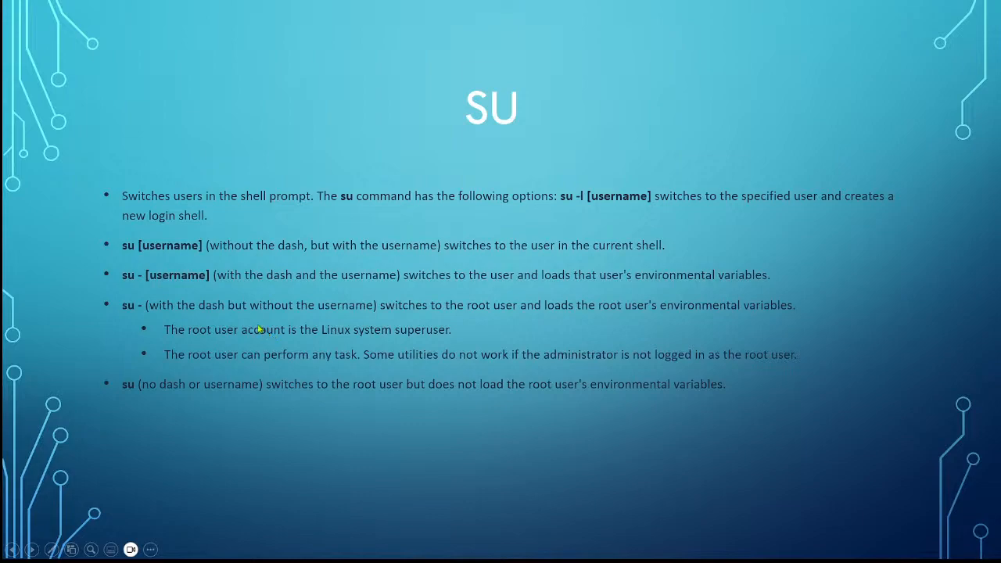
pyautogui.moveTo(196, 282)
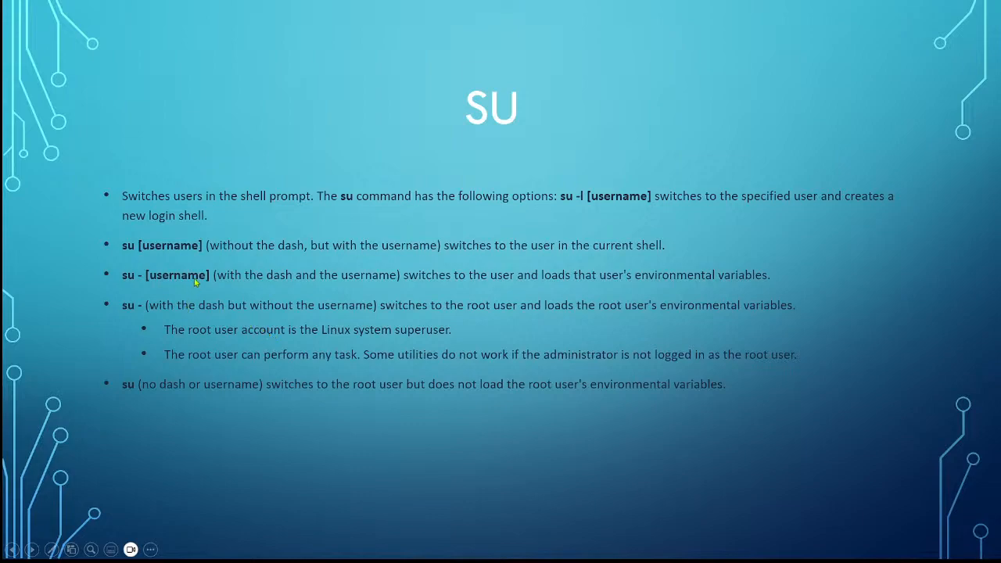
pyautogui.moveTo(188, 289)
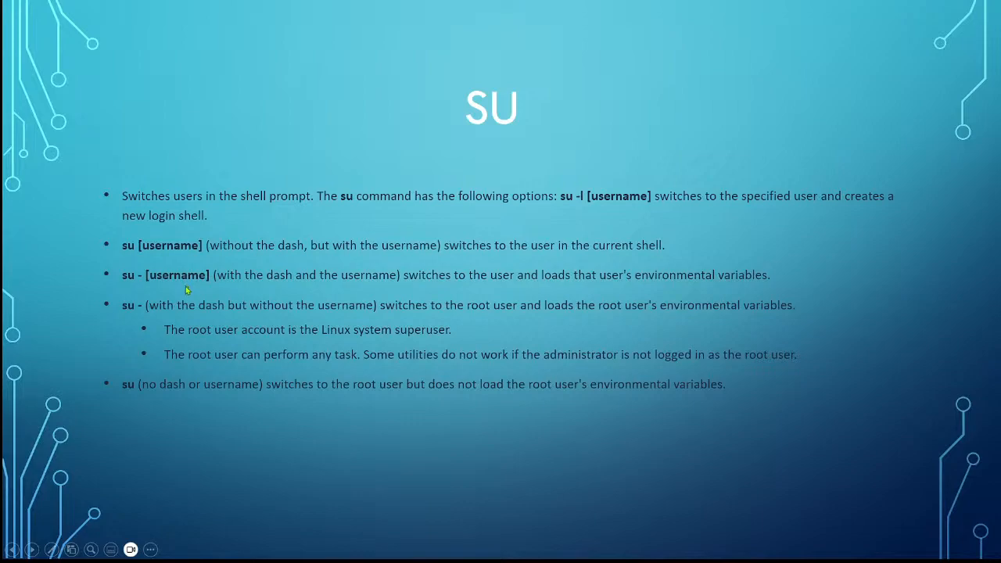
pyautogui.moveTo(186, 289)
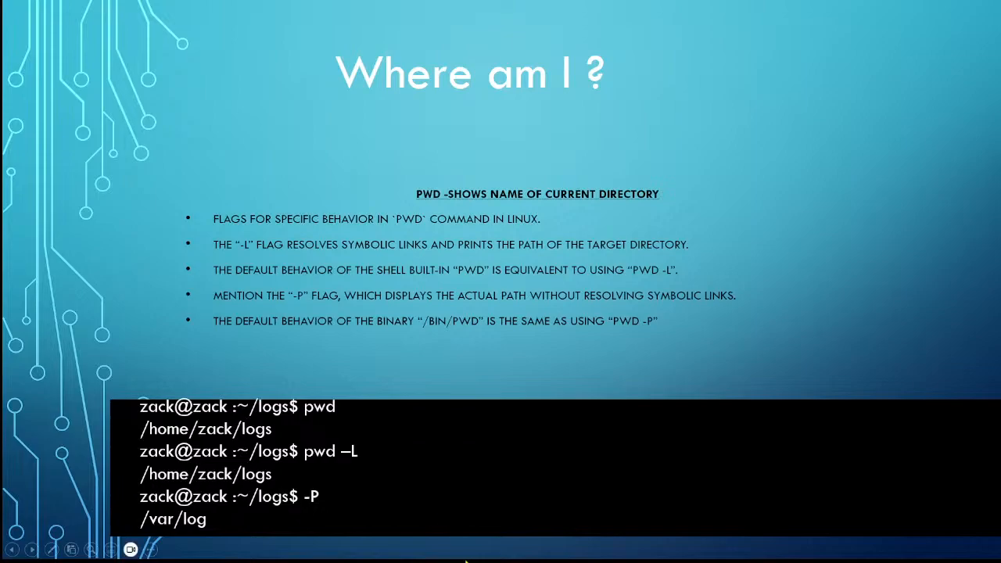
pyautogui.moveTo(391, 538)
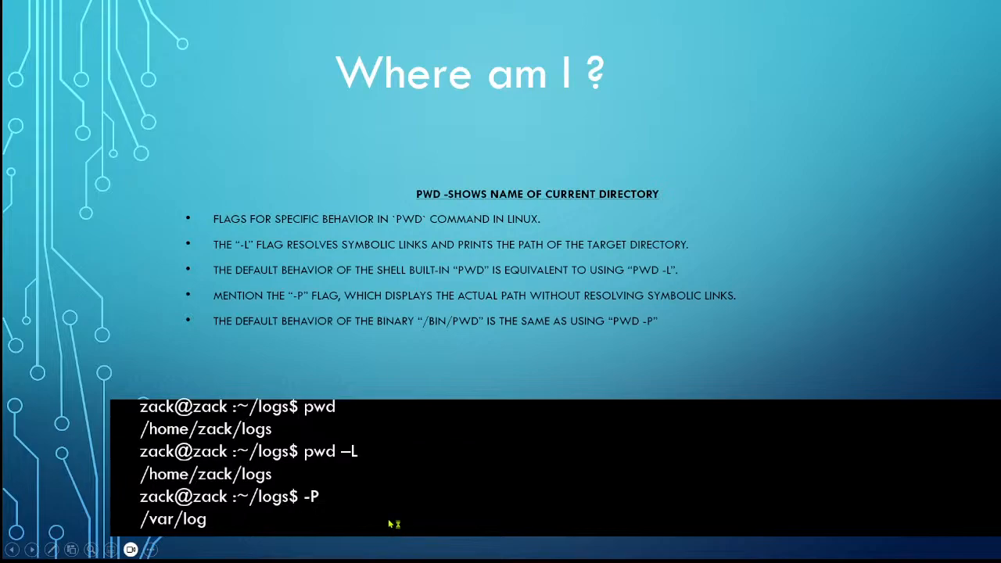
pyautogui.moveTo(371, 497)
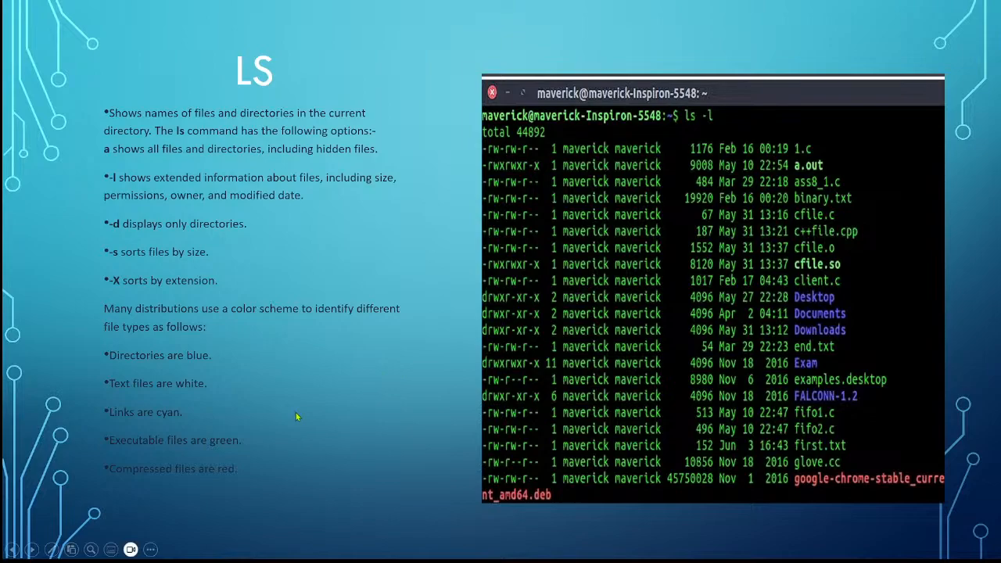
pyautogui.moveTo(383, 398)
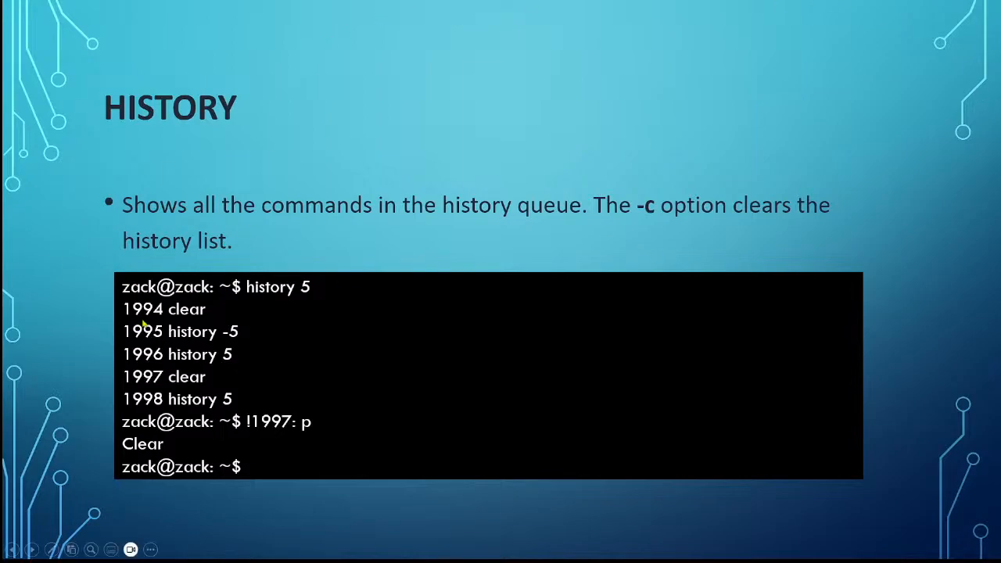
# Step: Advance the slideshow from the HISTORY slide to the CLEAR slide on clearing the screen
pyautogui.press('Right')
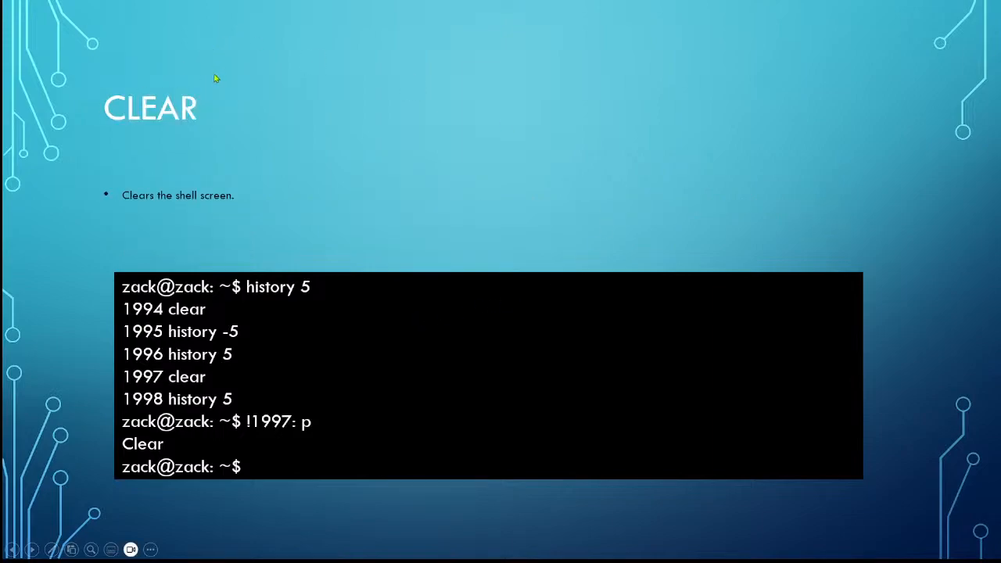
pyautogui.moveTo(174, 247)
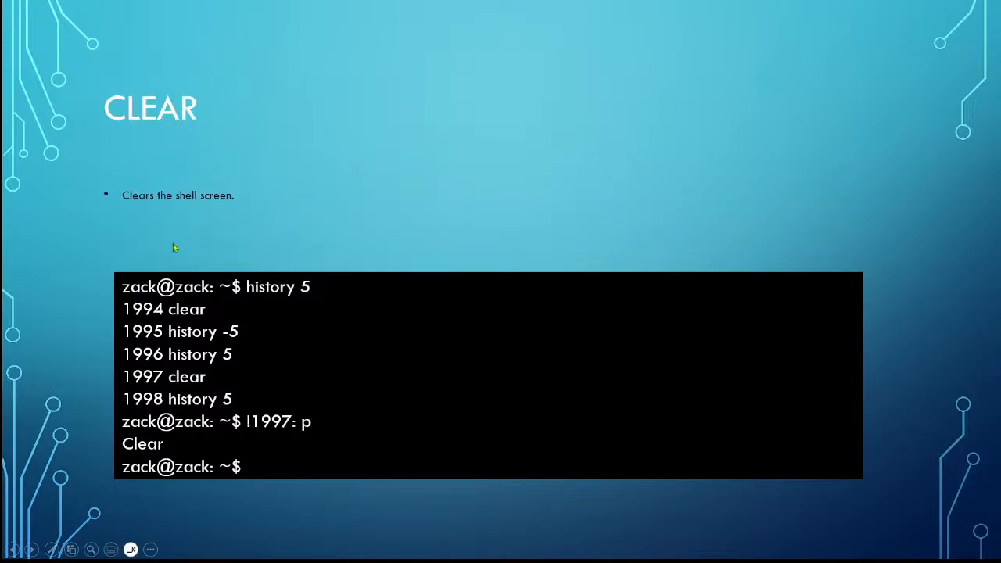
pyautogui.moveTo(194, 409)
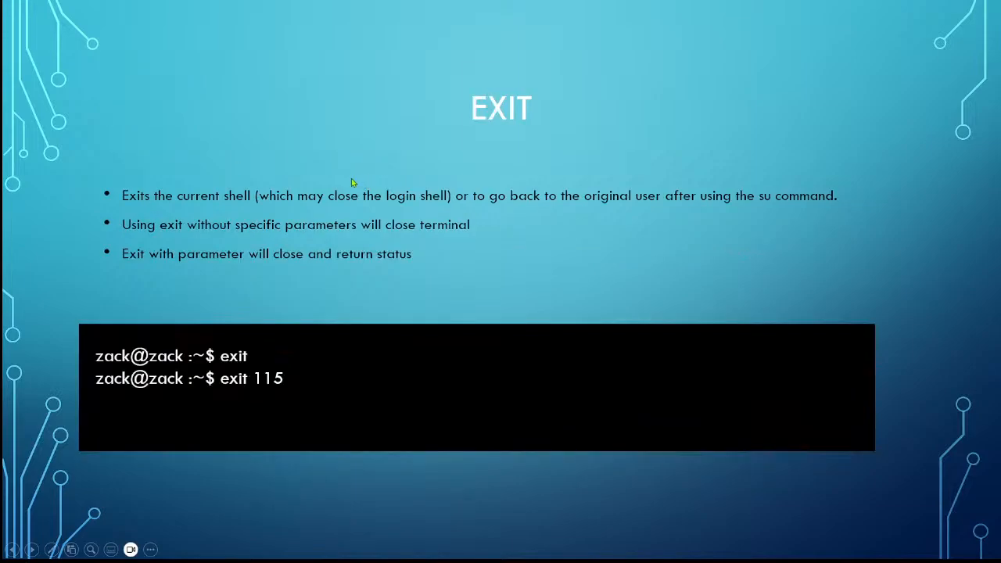
pyautogui.moveTo(312, 164)
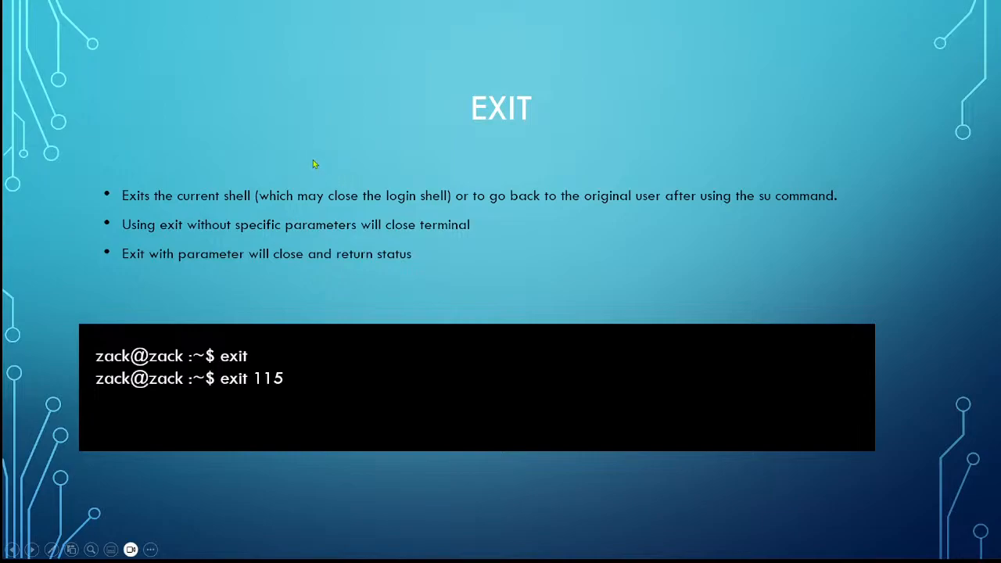